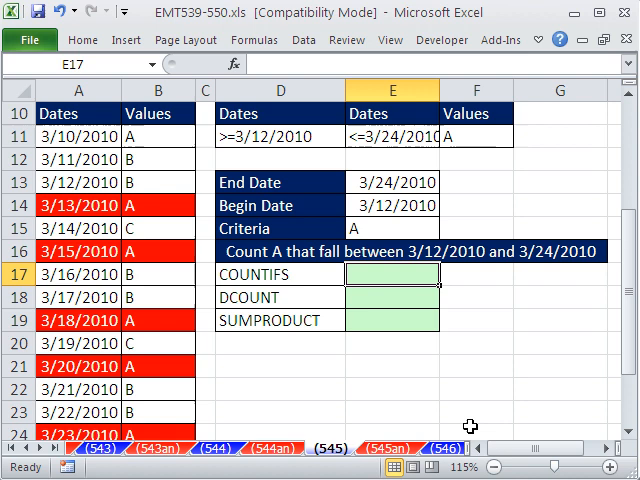
# Step: Build the COUNTIFS in E17 over $A$11:$A$27 with ">="&E14 and "<="&E13 date tests, returning 5
pyautogui.moveTo(204, 90); pyautogui.dragTo(204, 90)
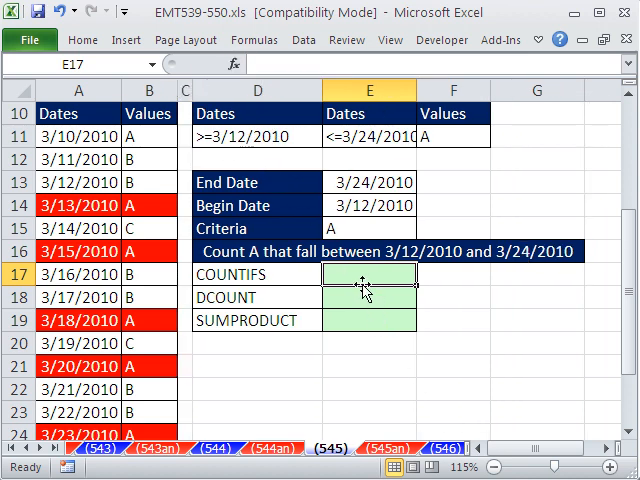
pyautogui.write('=')
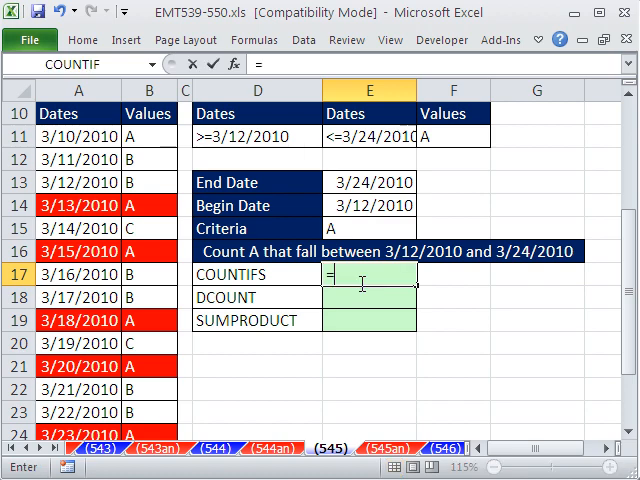
pyautogui.write('count')
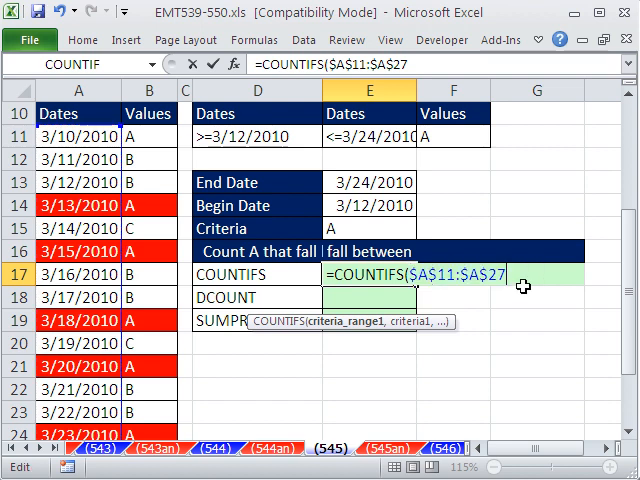
pyautogui.write(',')
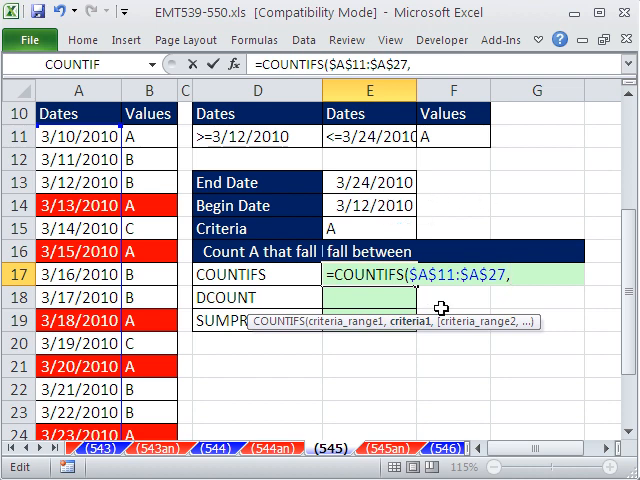
pyautogui.write('"')
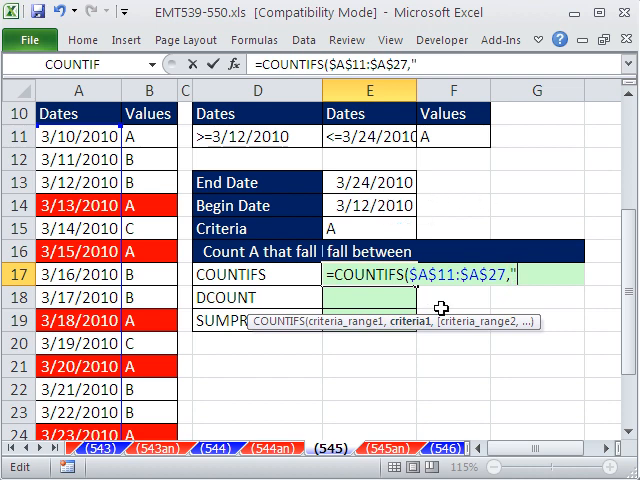
pyautogui.write('>')
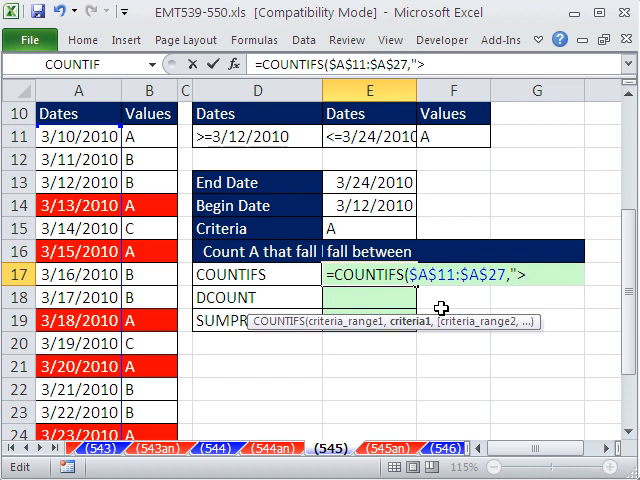
pyautogui.write('>=')
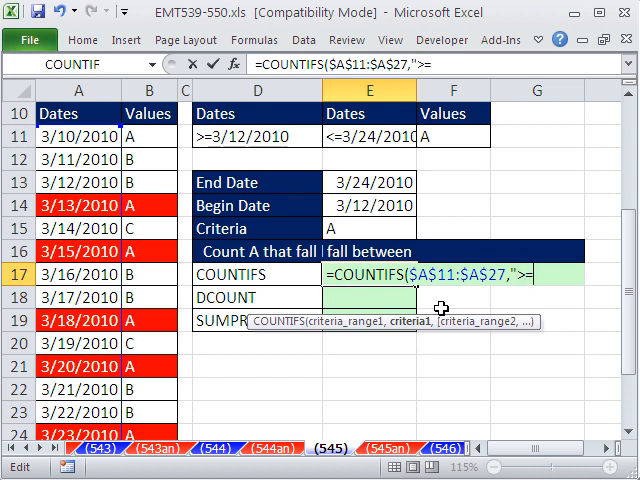
pyautogui.write('"&E14')
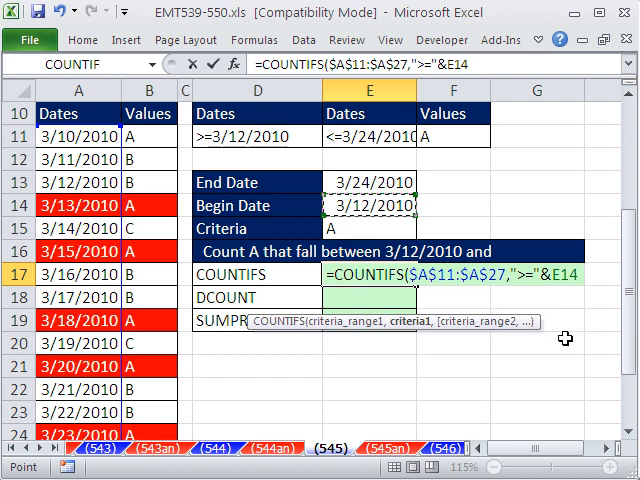
pyautogui.write(',')
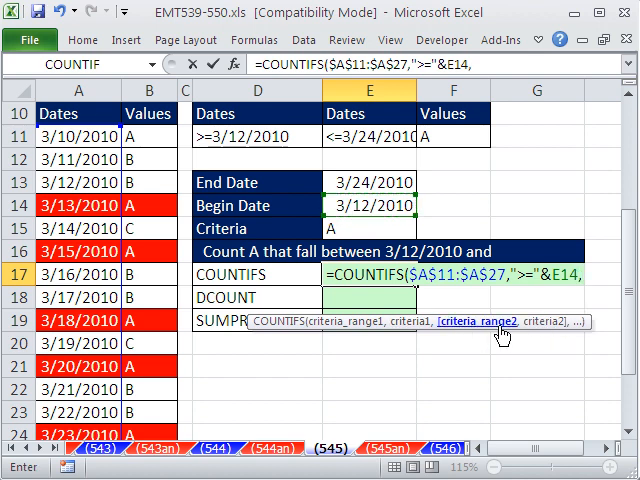
pyautogui.write('$A$11:$A$27')
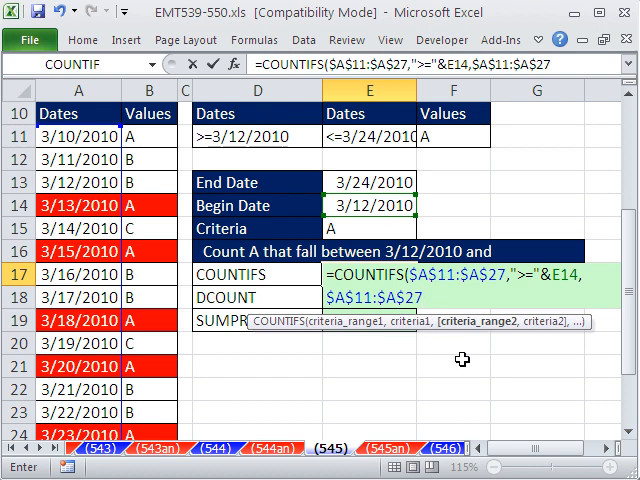
pyautogui.write(',')
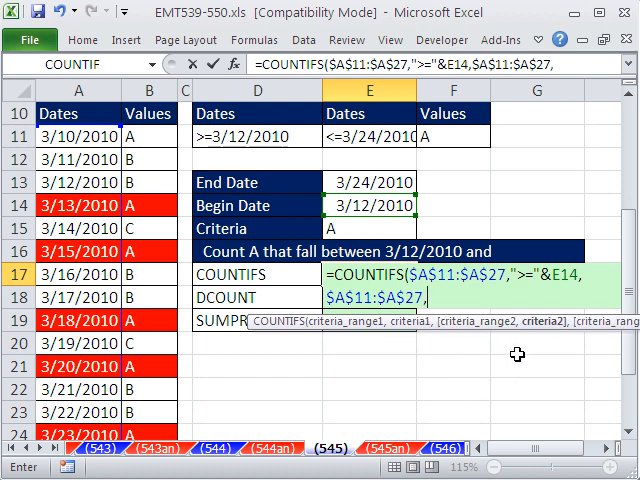
pyautogui.write('"<="&')
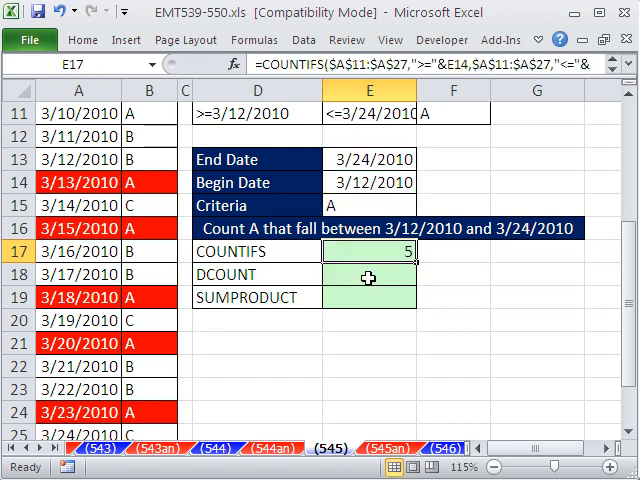
pyautogui.click(368, 274)
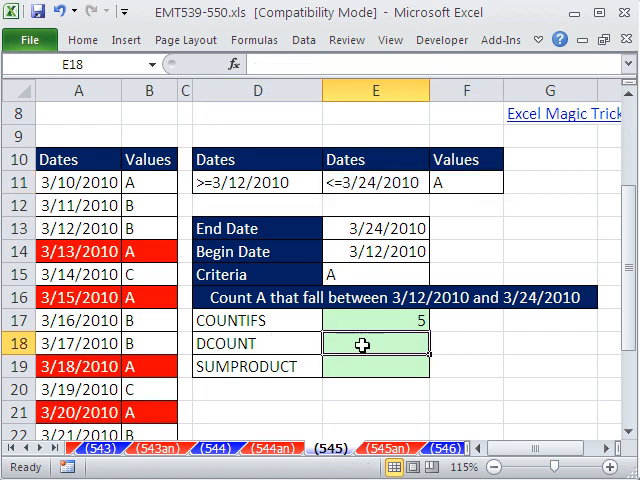
# Step: Enter a DCOUNTA on A10:B27 with the Values header as field and D10:F11 criteria, returning 5
pyautogui.write('=dc')
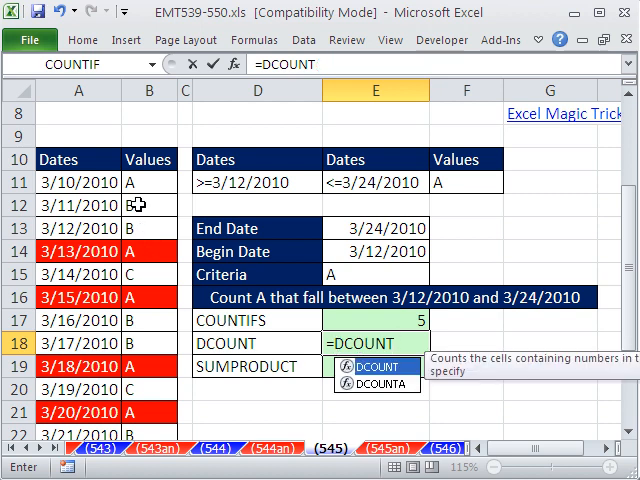
pyautogui.moveTo(178, 358)
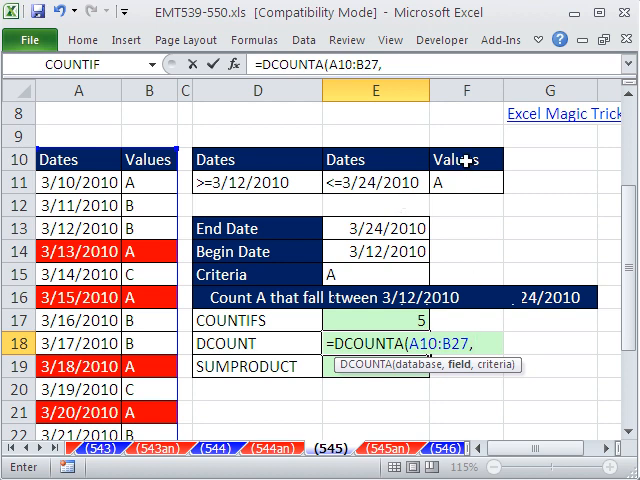
pyautogui.click(148, 160)
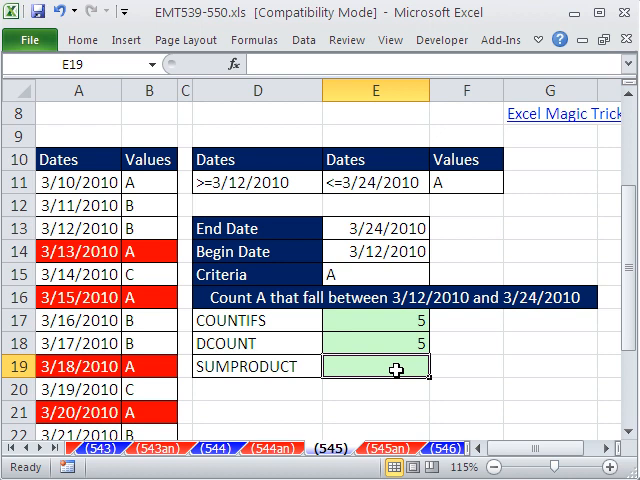
# Step: Start the SUMPRODUCT in E19 with the first array --($A$11:$A$27>=E14) against the Begin Date
pyautogui.write('=SUMPRODUCT(')
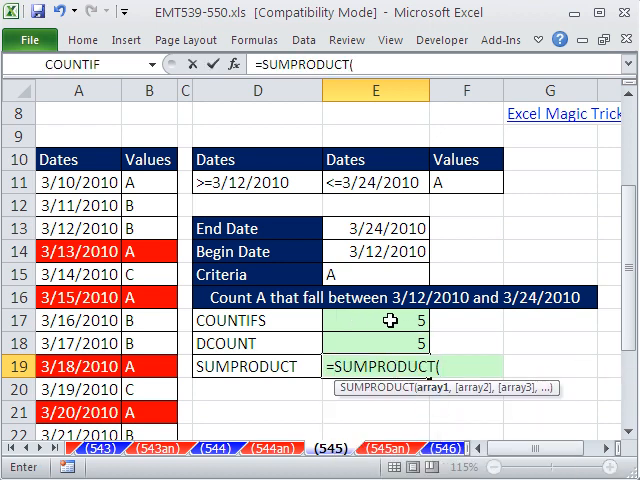
pyautogui.moveTo(464, 398)
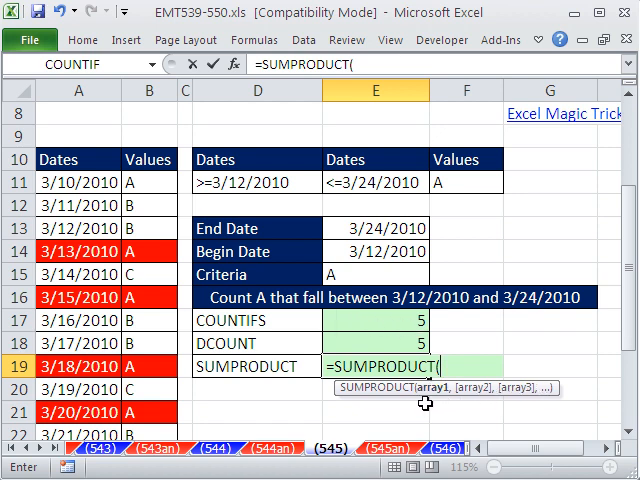
pyautogui.write('--')
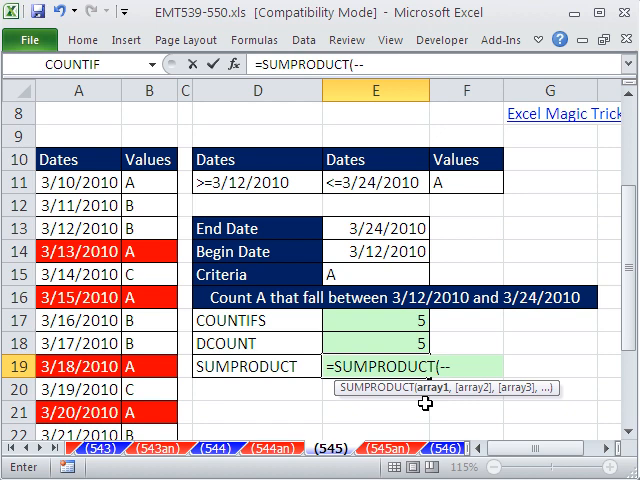
pyautogui.write('(')
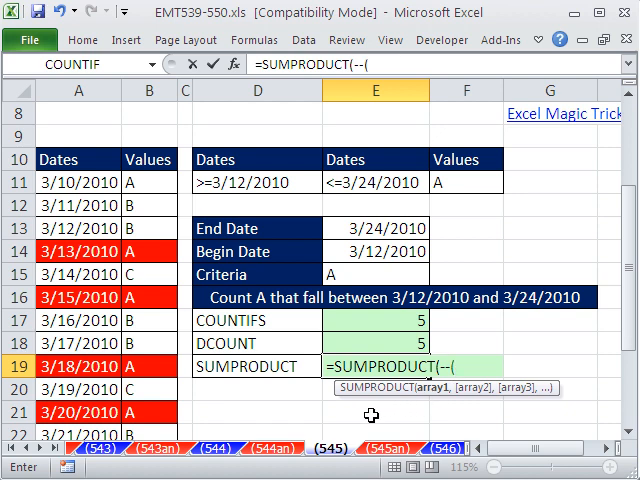
pyautogui.click(78, 182)
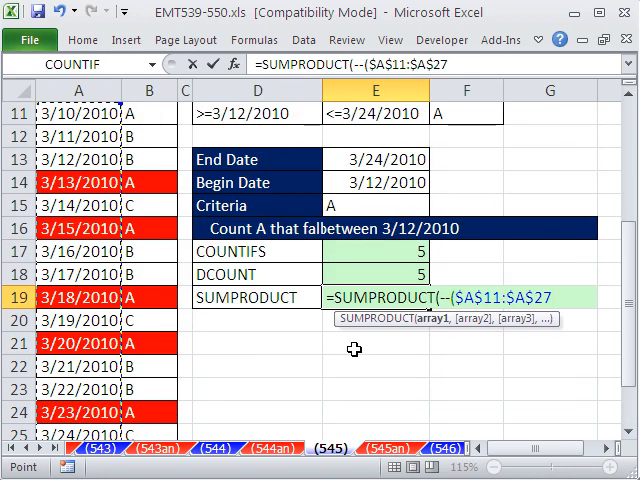
pyautogui.write('>=')
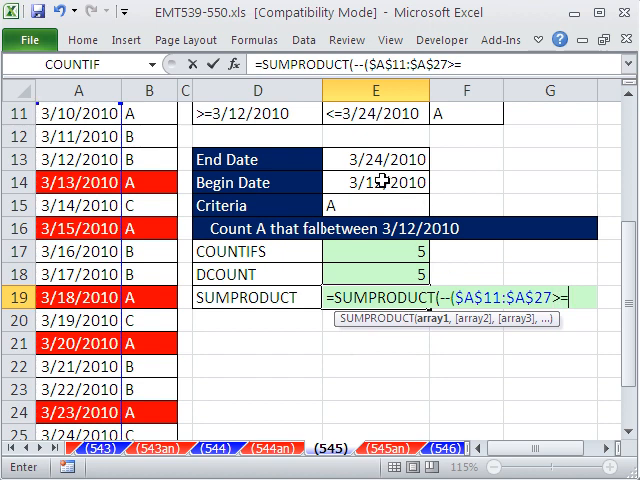
pyautogui.click(376, 182)
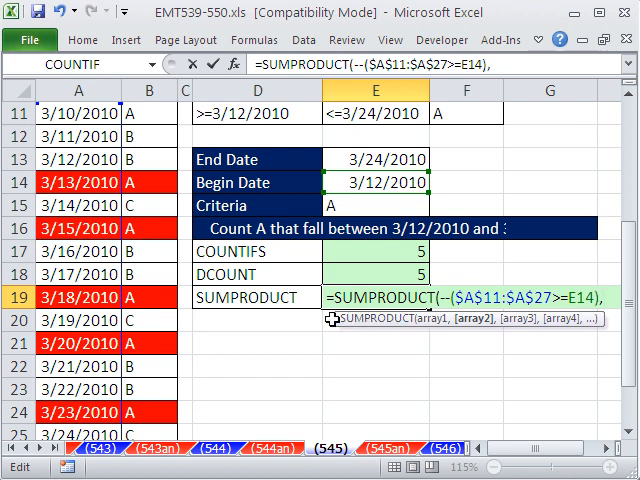
# Step: Add the End Date test --($A$11:$A$27<=E13) and criteria test --(B11:B27=E15), returning 5
pyautogui.write(',--($A$11:$A$27')
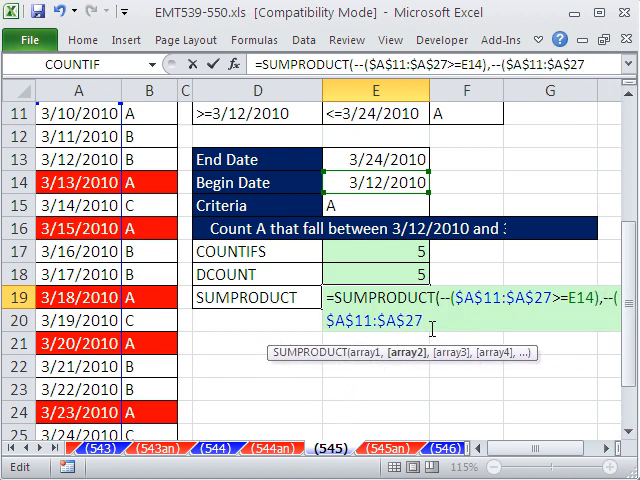
pyautogui.click(376, 160)
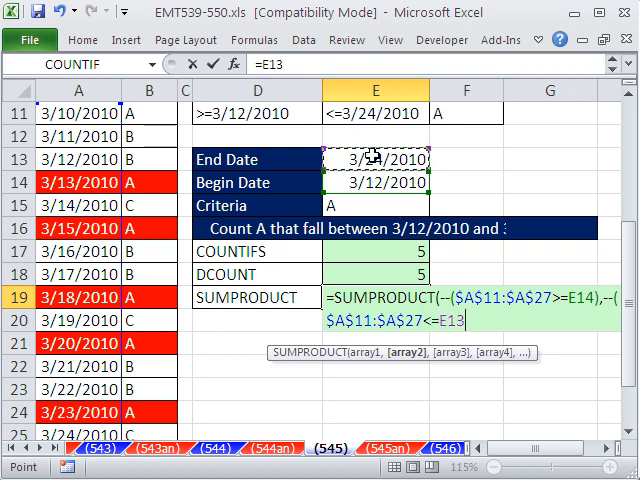
pyautogui.write('),')
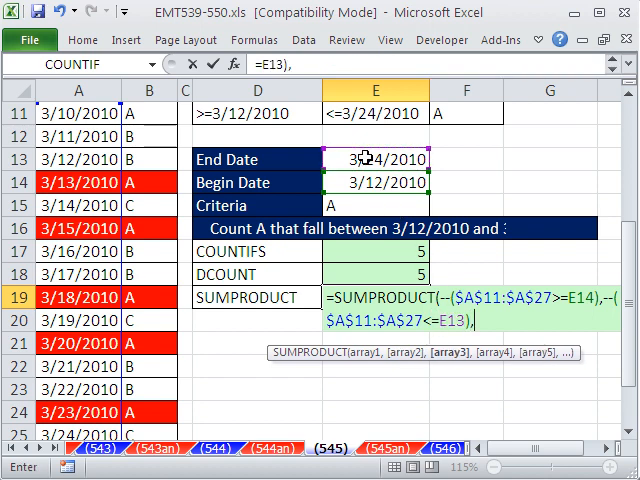
pyautogui.write('--(B11:B27=')
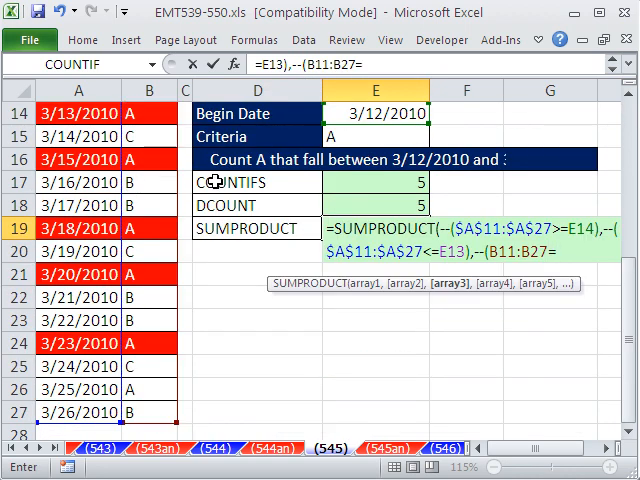
pyautogui.click(376, 136)
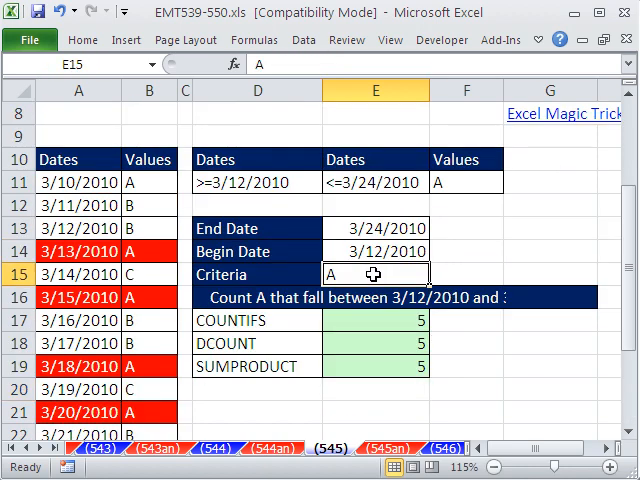
# Step: Change the criteria in E15 to B so all three formulas recount the matching values
pyautogui.write('B')
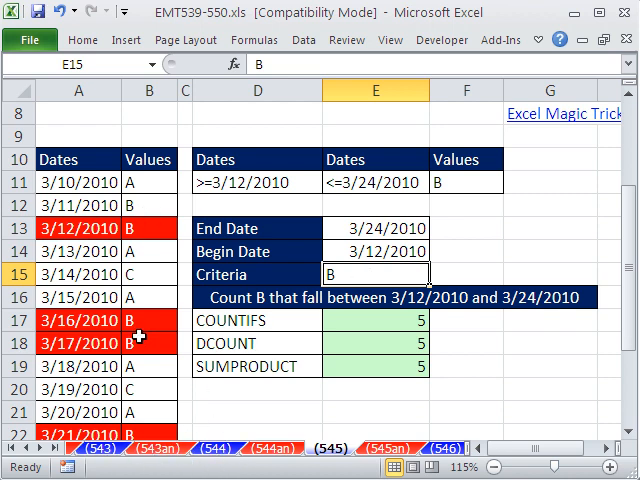
pyautogui.moveTo(368, 274)
pyautogui.write('C')
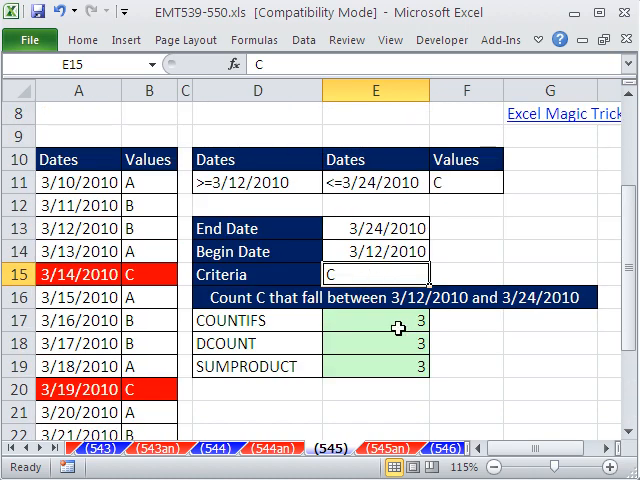
pyautogui.moveTo(468, 392)
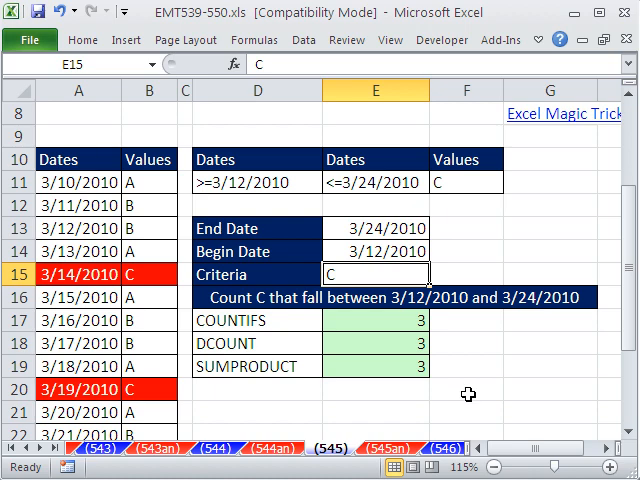